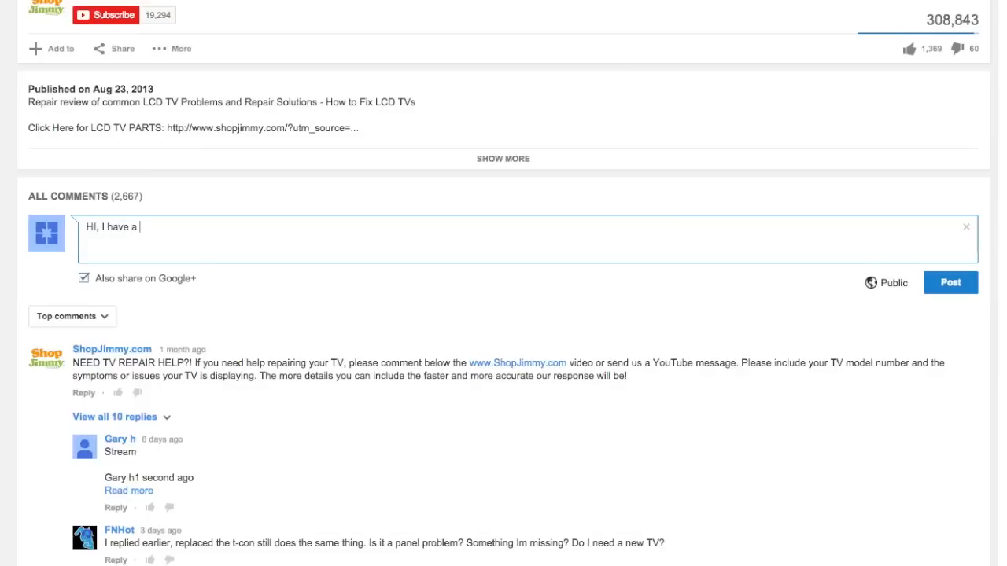
# Step: Draft a comment asking a question about a TV repair under the tutorial video
pyautogui.write('question about my TV repair......')
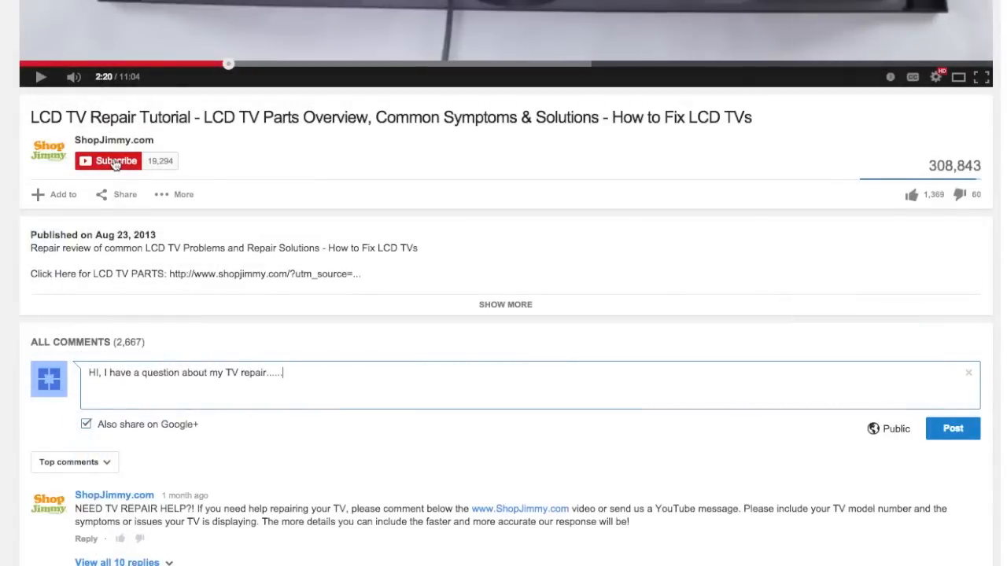
# Step: Reveal the video's sharing panel with social network links and its short link
pyautogui.click(115, 195)
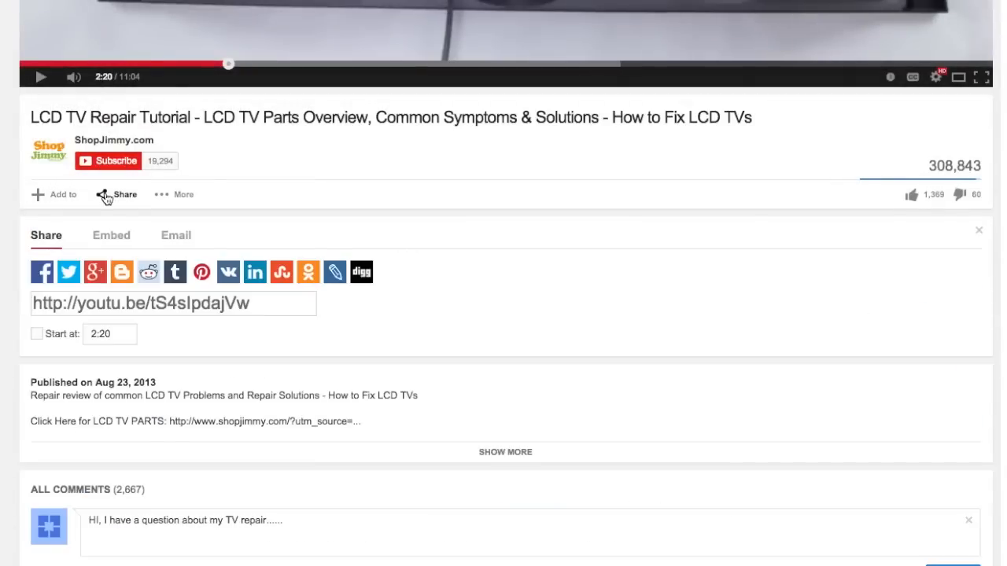
pyautogui.moveTo(94, 271)
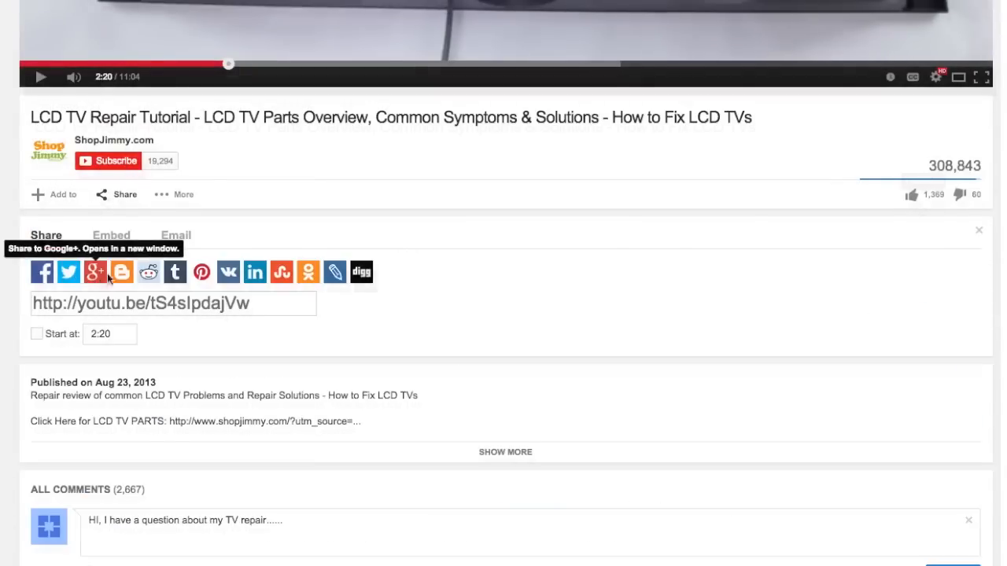